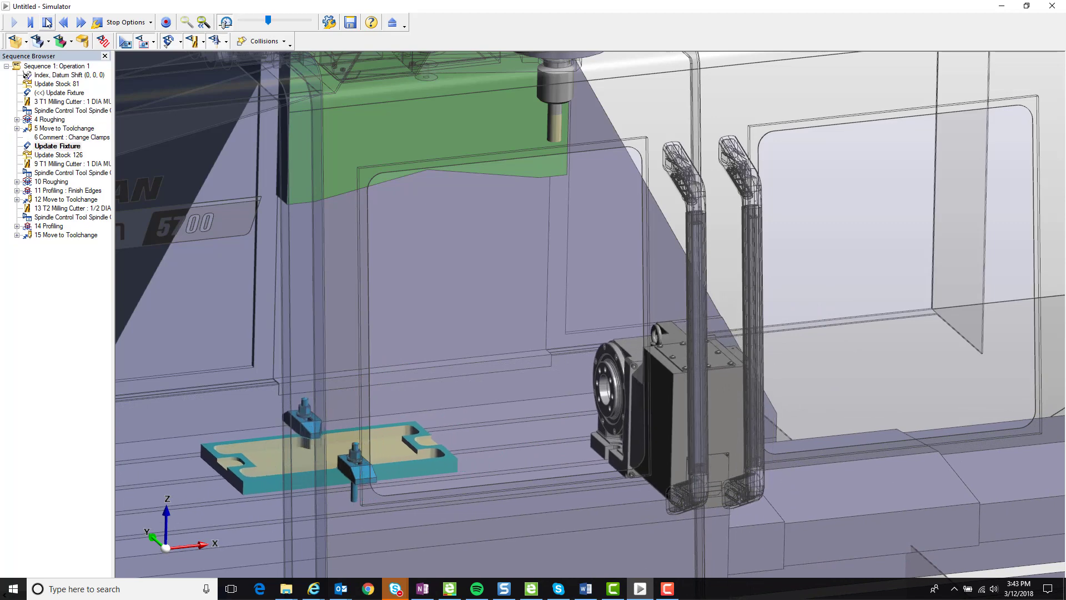
Close the Edgecam Simulator window to return to the jig plate part.
left_click(12, 21)
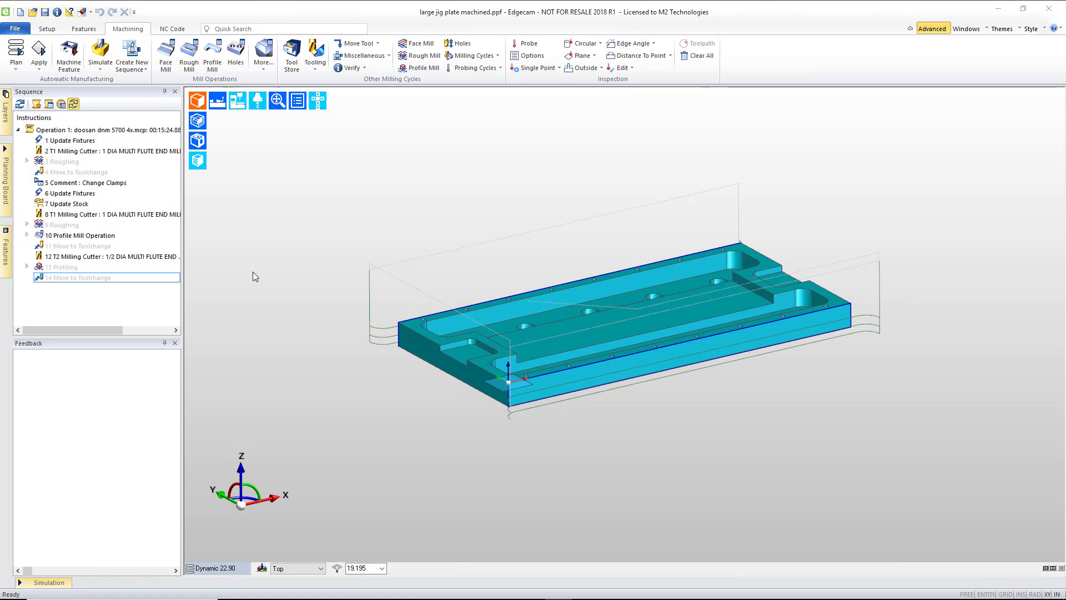
left_click(79, 235)
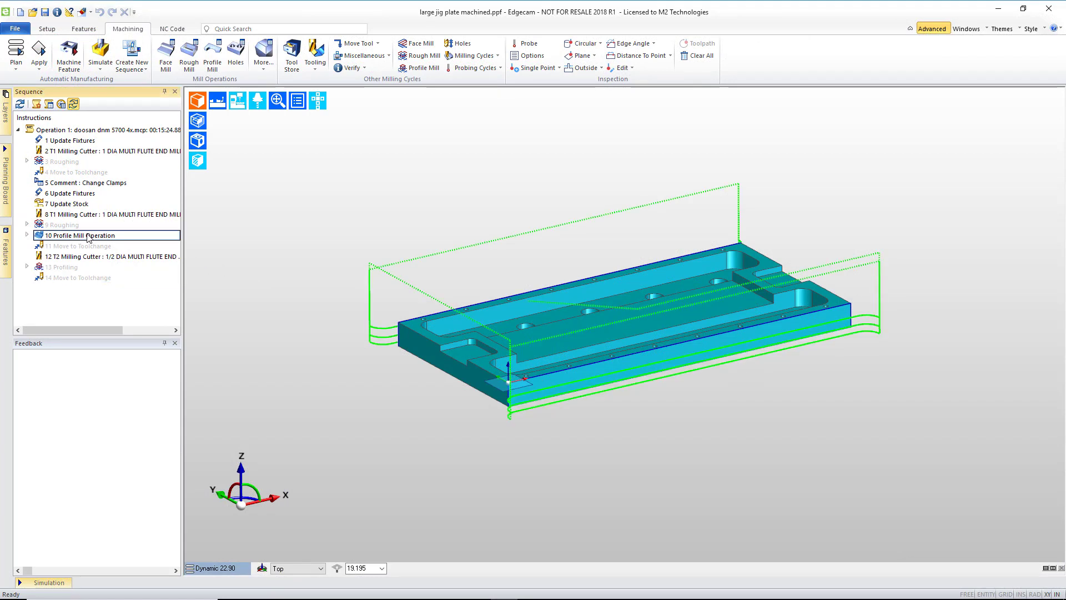
right_click(86, 236)
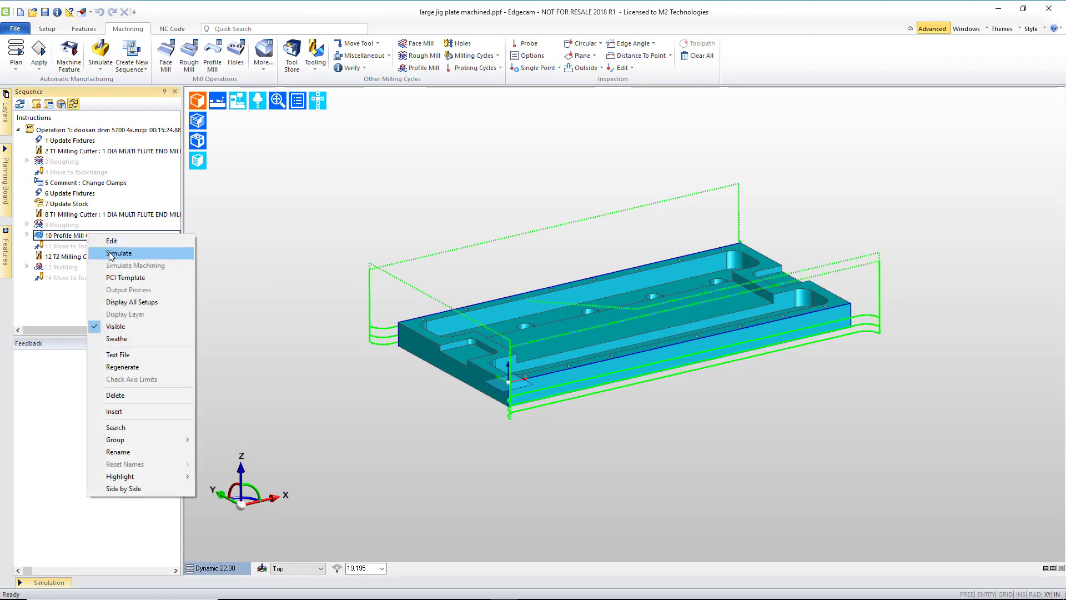
left_click(119, 253)
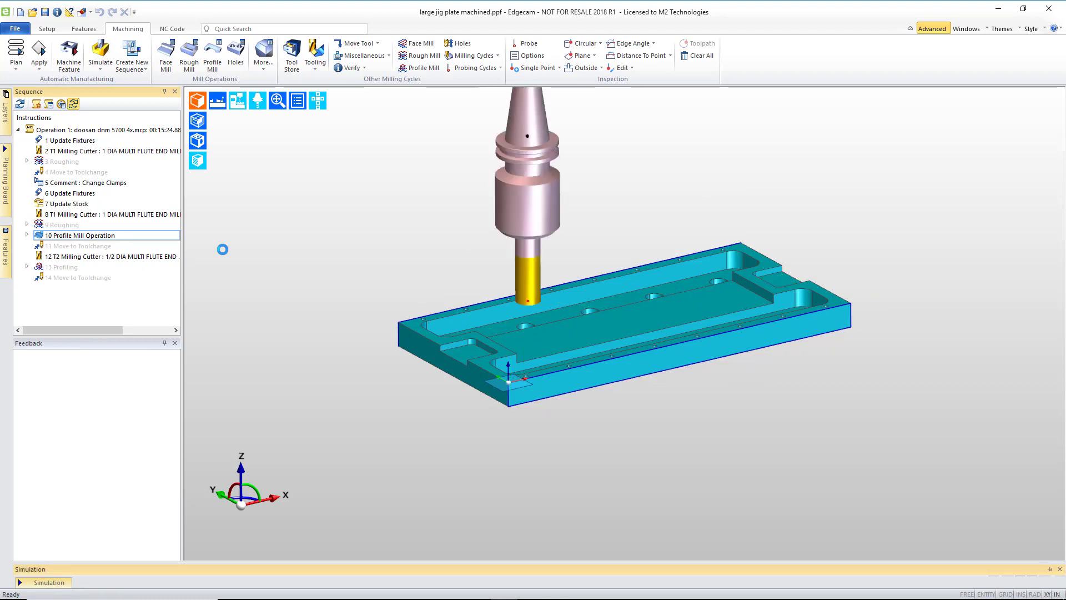
left_click(25, 582)
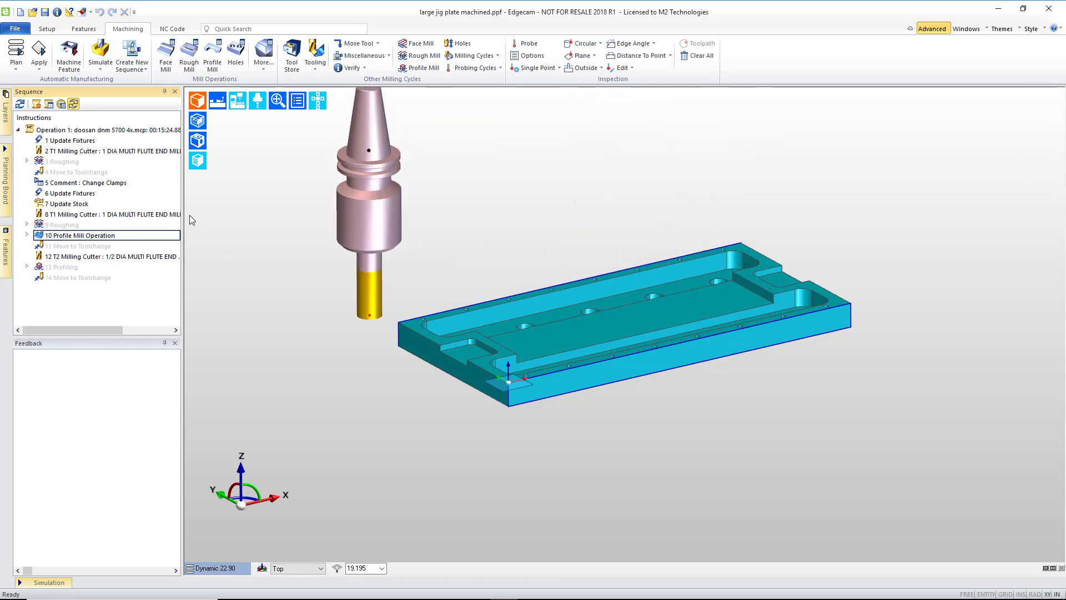
left_click(44, 582)
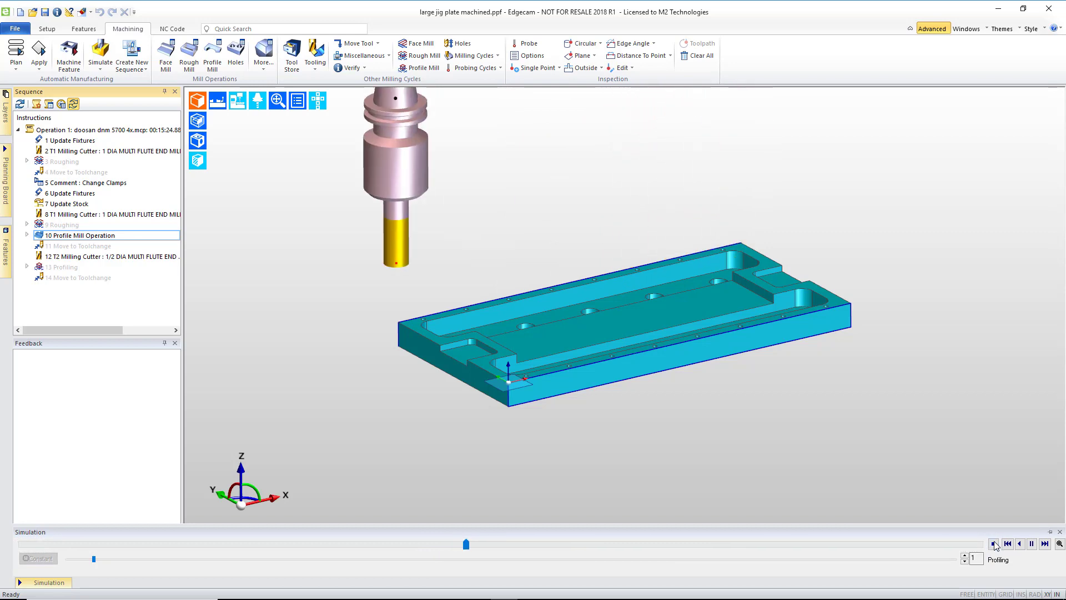
left_click(994, 542)
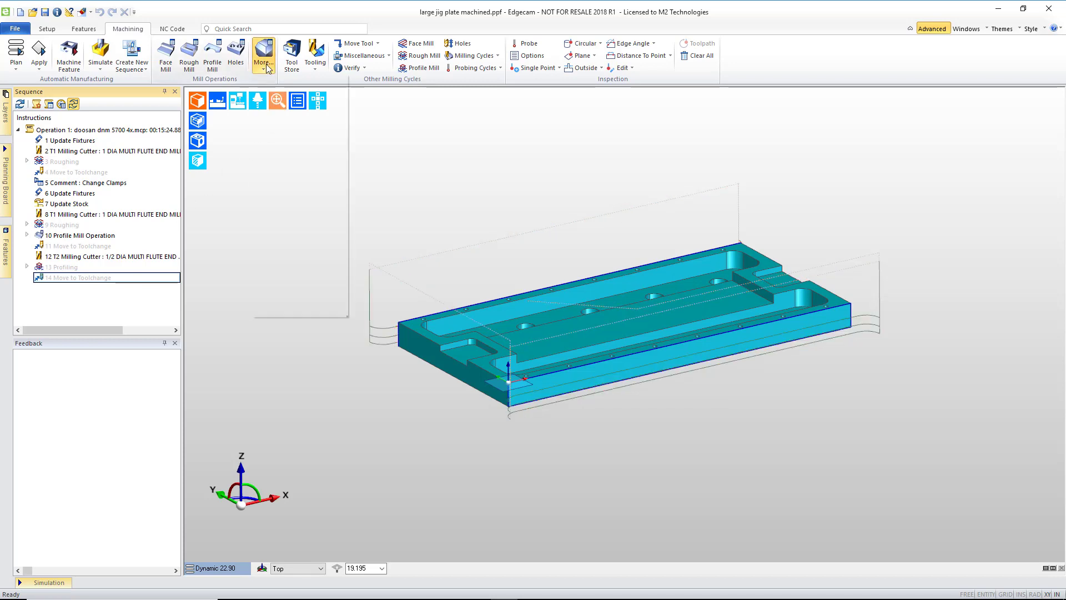
left_click(263, 55)
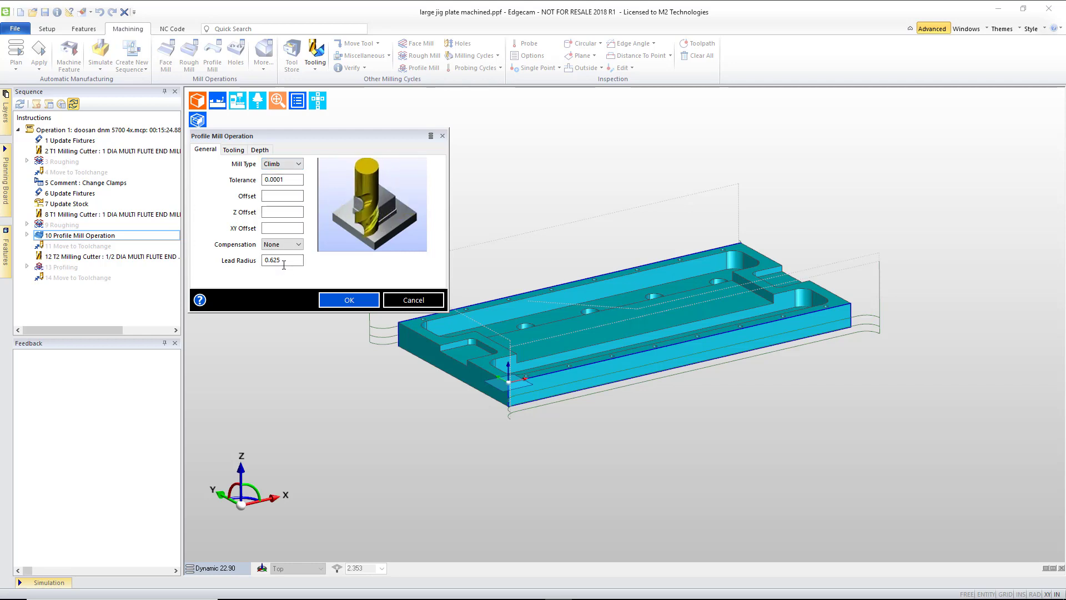
left_click(233, 149)
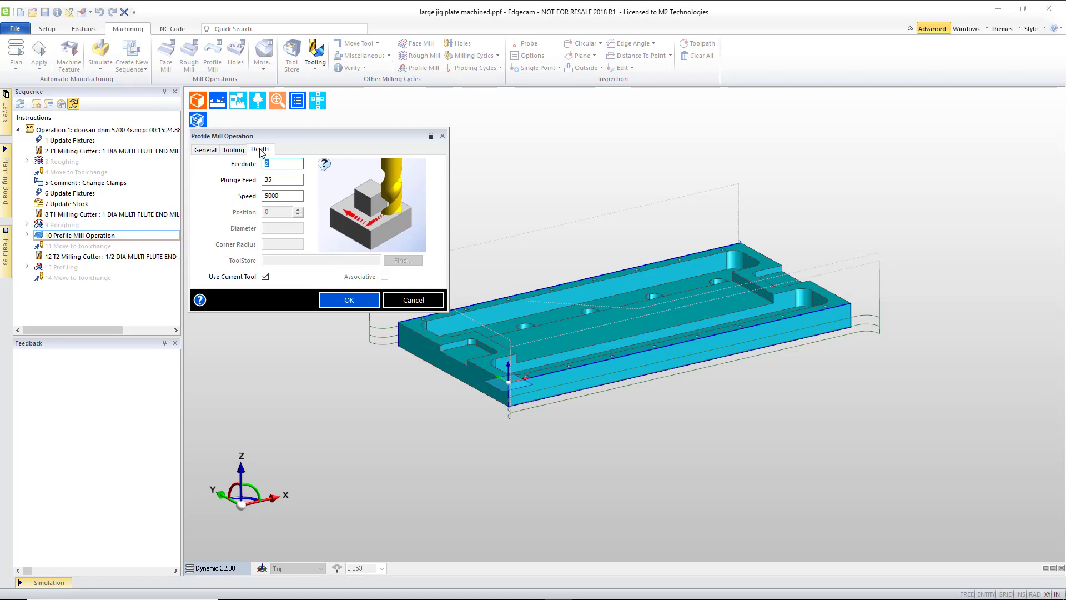
left_click(261, 149)
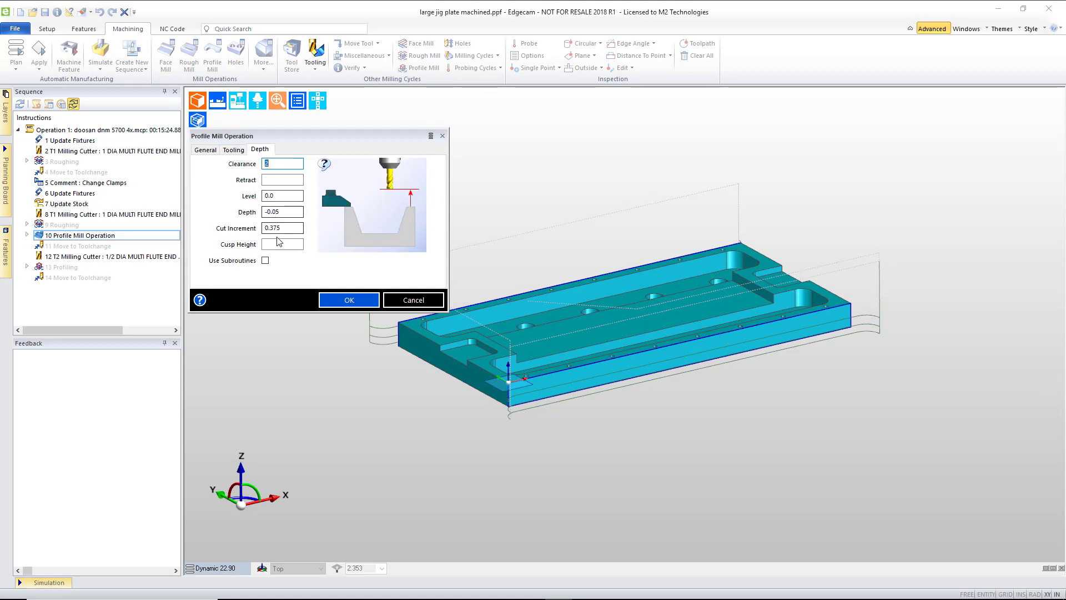
mouse_move(413, 300)
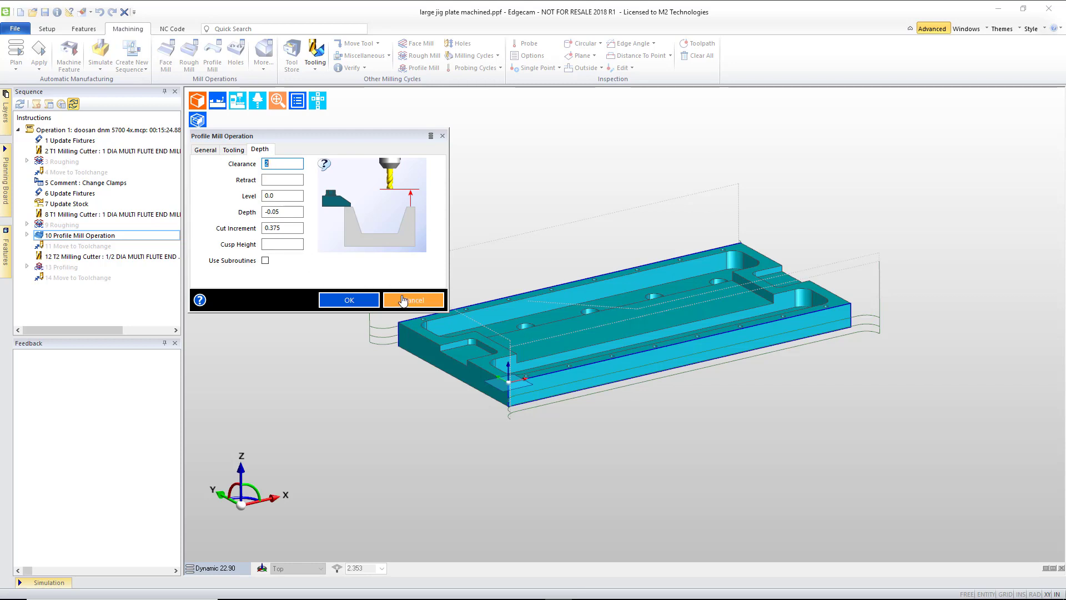
left_click(413, 300)
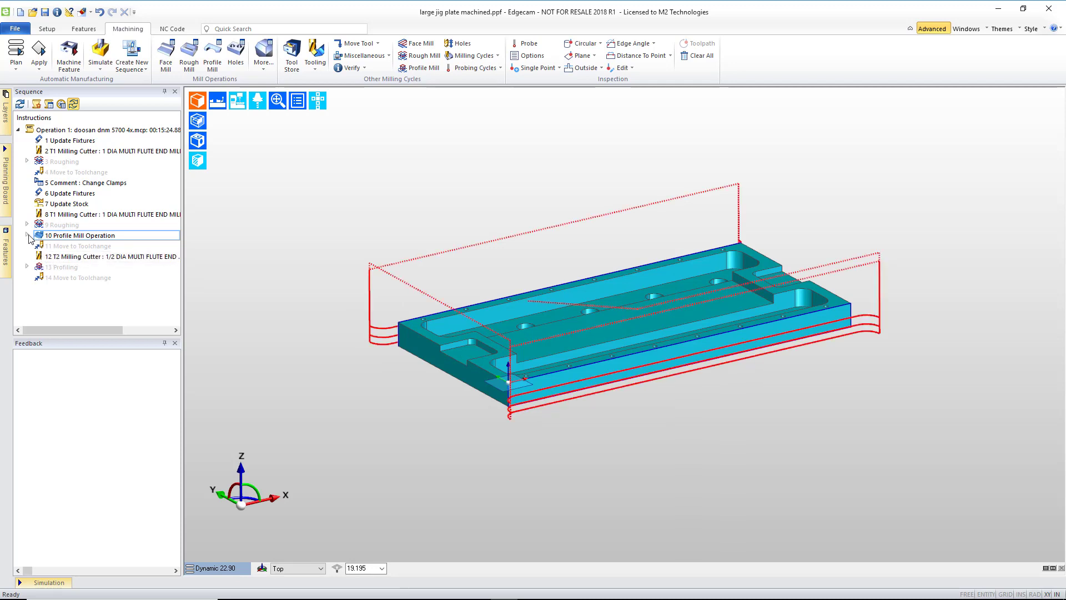
Edit 10.1 Profiling under 10 Profile Mill Operation, setting Mill Type to Optimised.
left_click(27, 235)
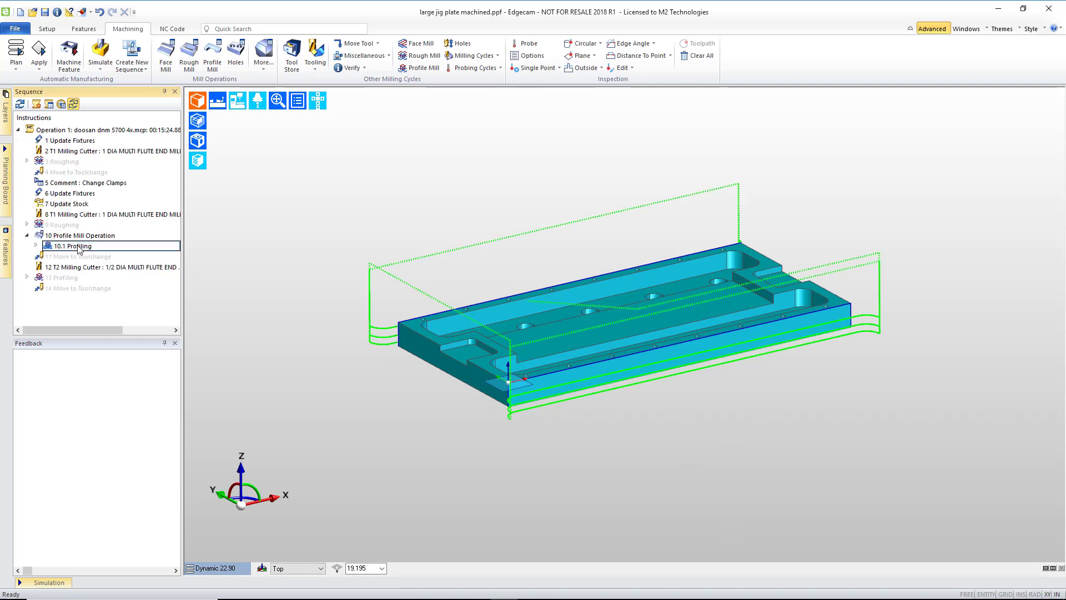
double_click(73, 246)
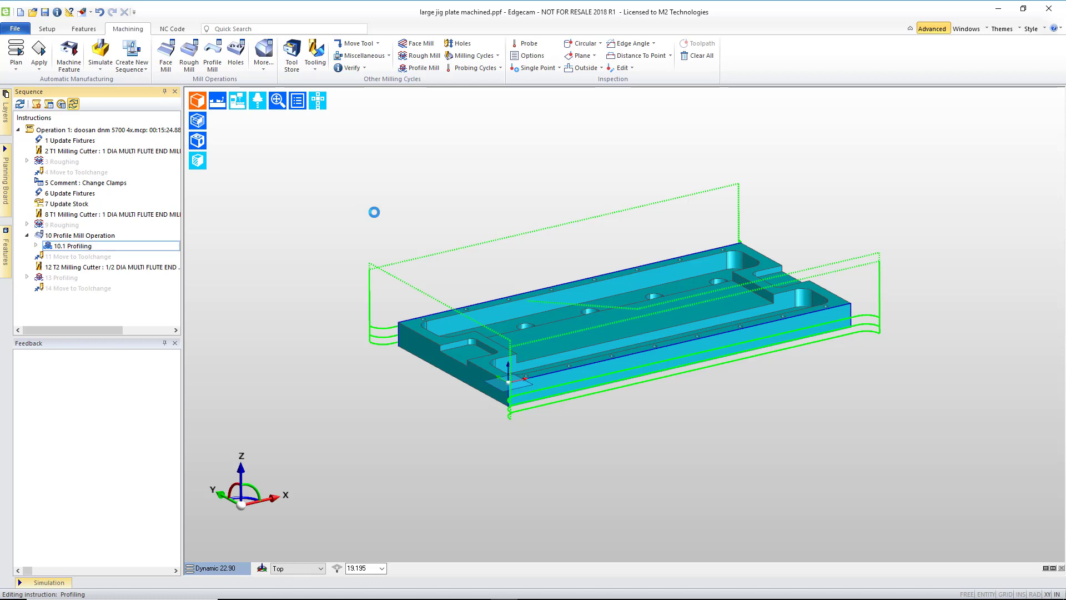
double_click(72, 246)
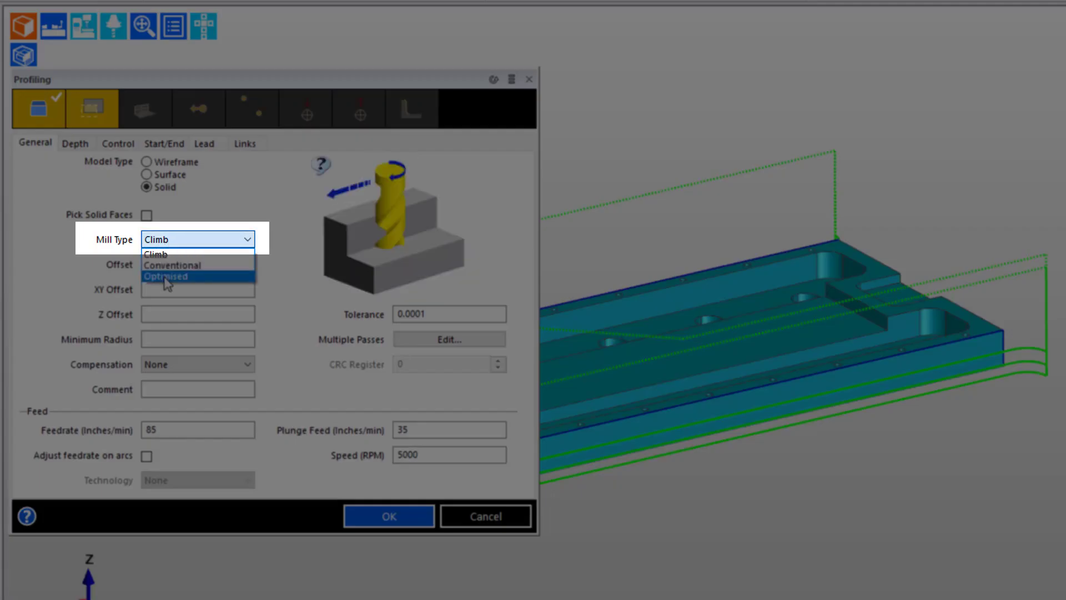
left_click(167, 276)
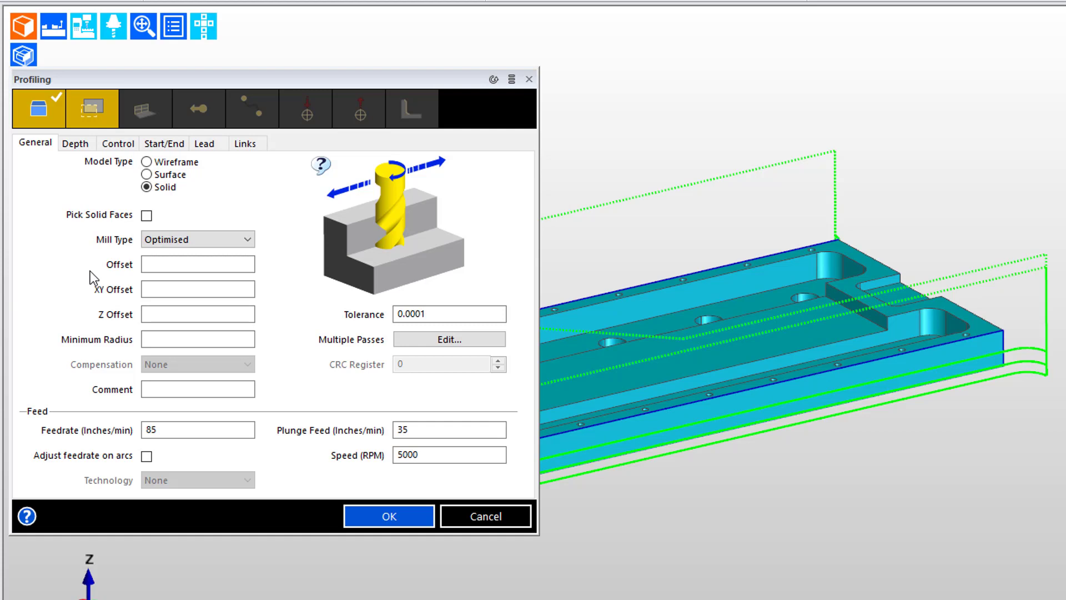
mouse_move(96, 211)
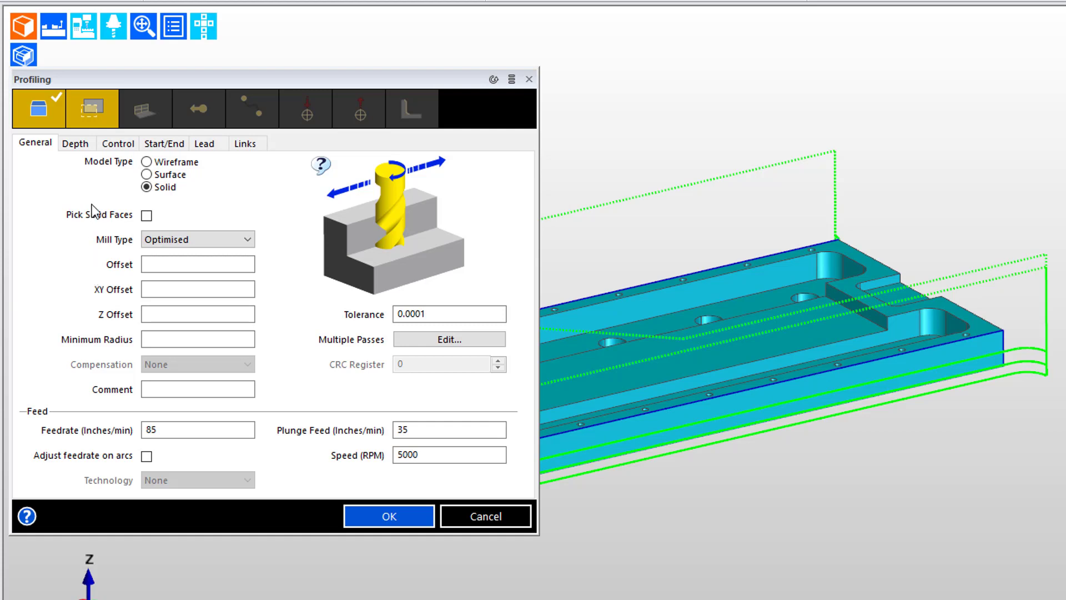
left_click(76, 143)
type("0.375")
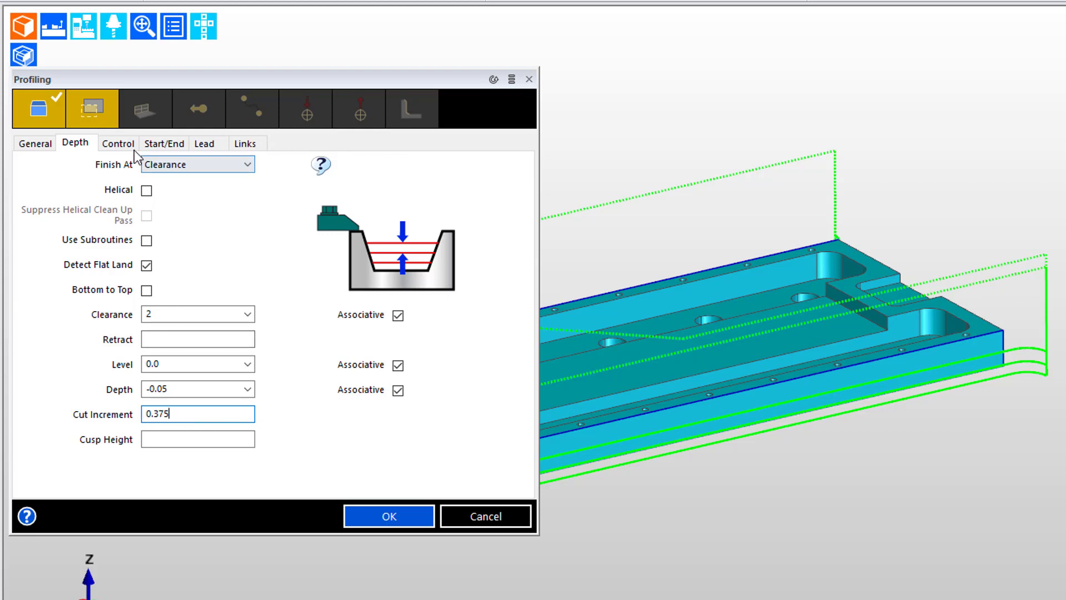
Under Control, set the profiling's Optimise Path to Closest Next.
left_click(118, 143)
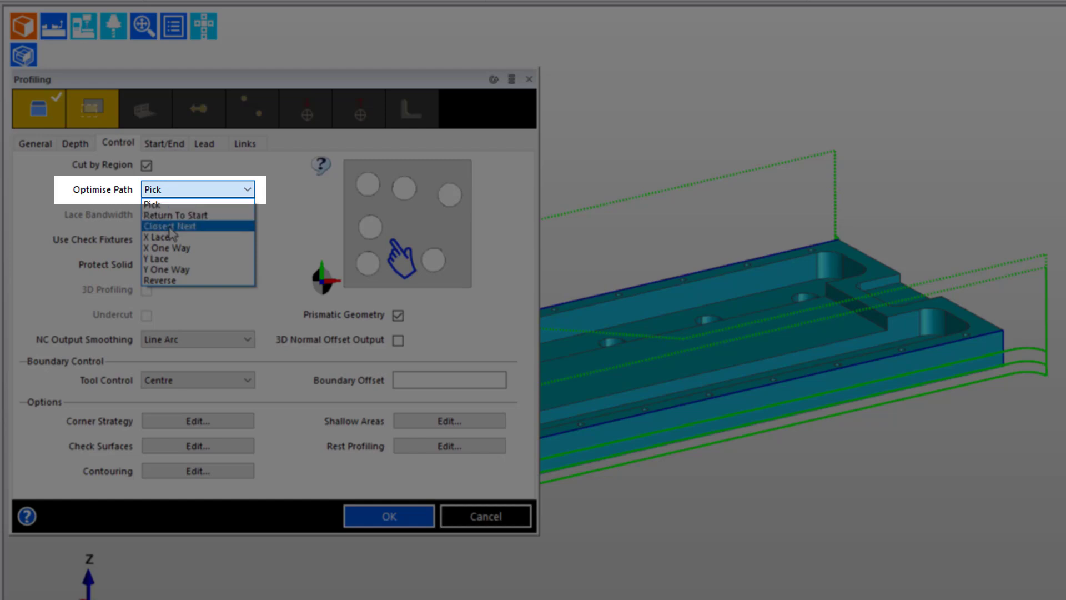
left_click(171, 226)
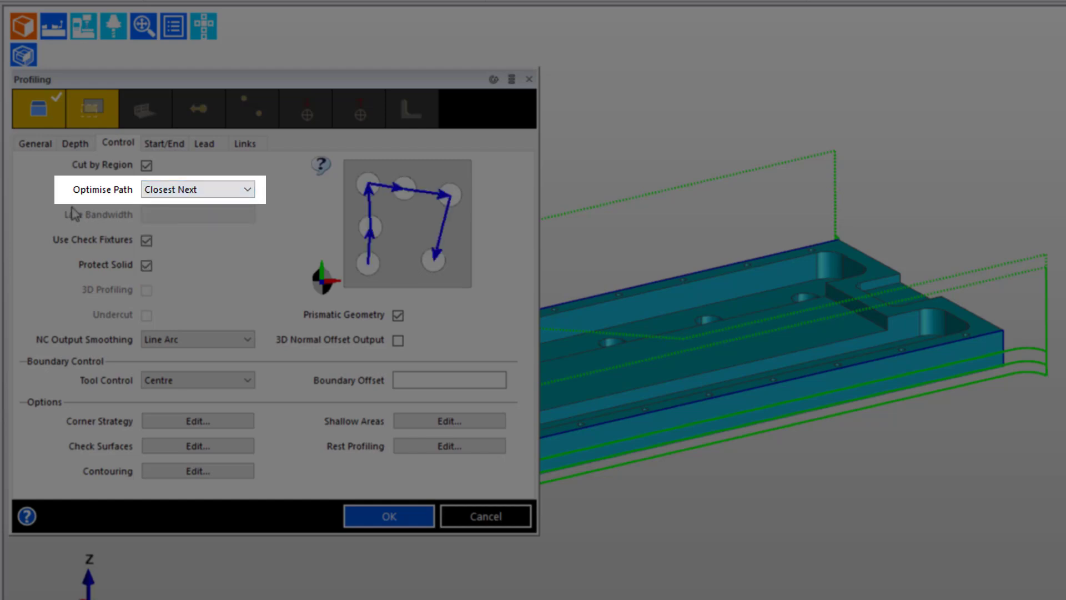
mouse_move(61, 214)
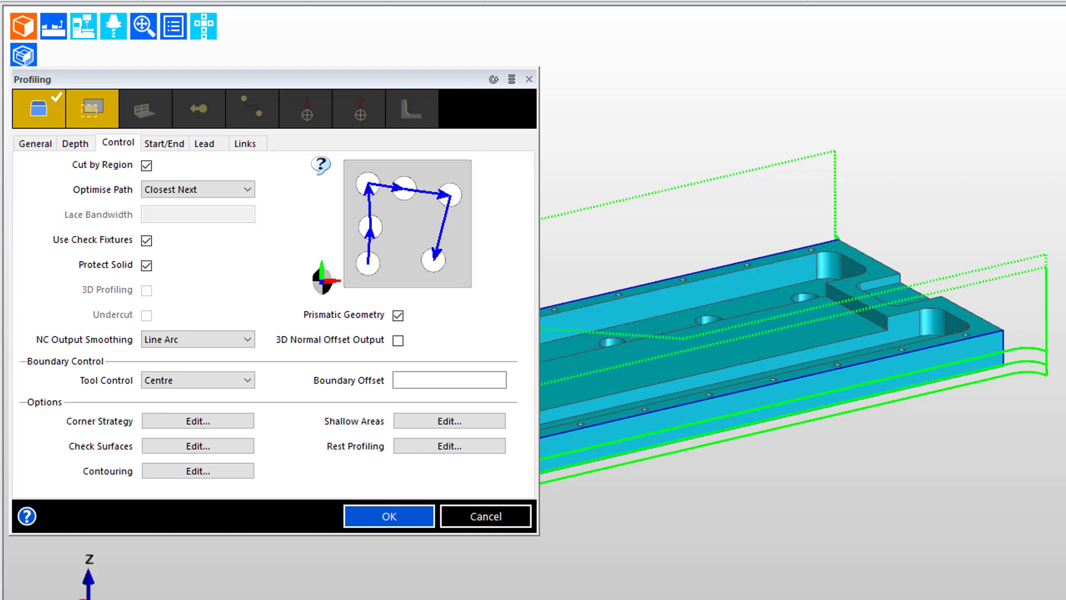
mouse_move(1030, 344)
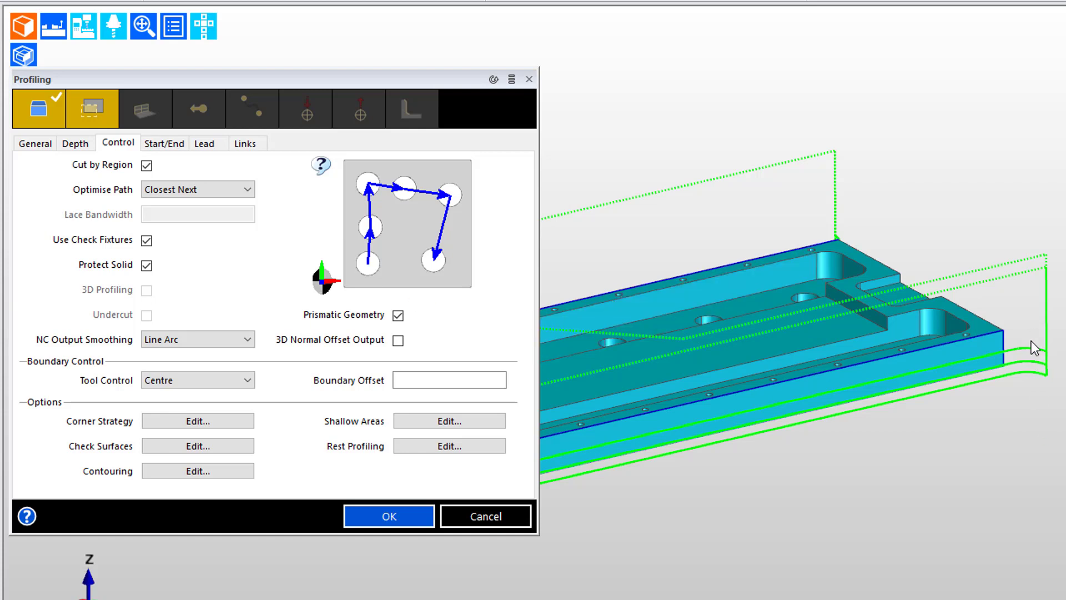
mouse_move(1041, 368)
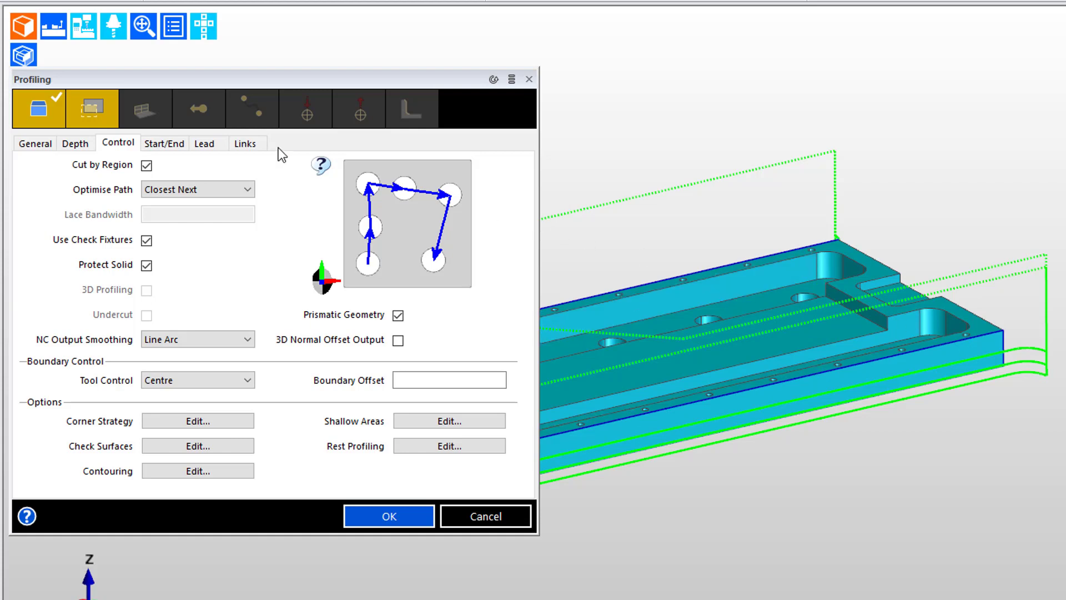
Set Short Link Type to Step with a 0.5 Short Link Distance, and confirm.
left_click(247, 143)
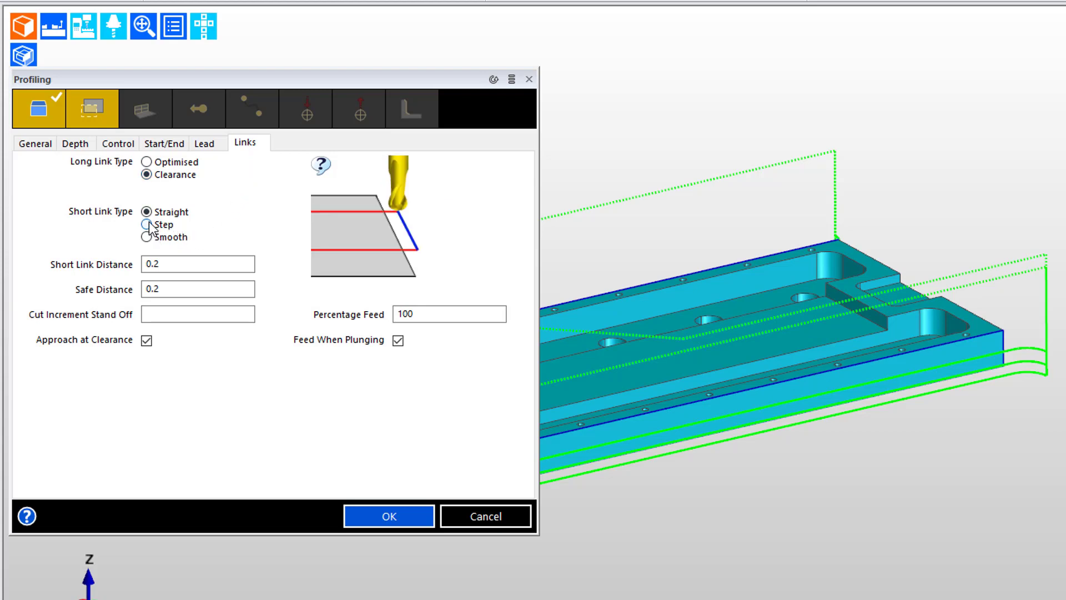
left_click(146, 224)
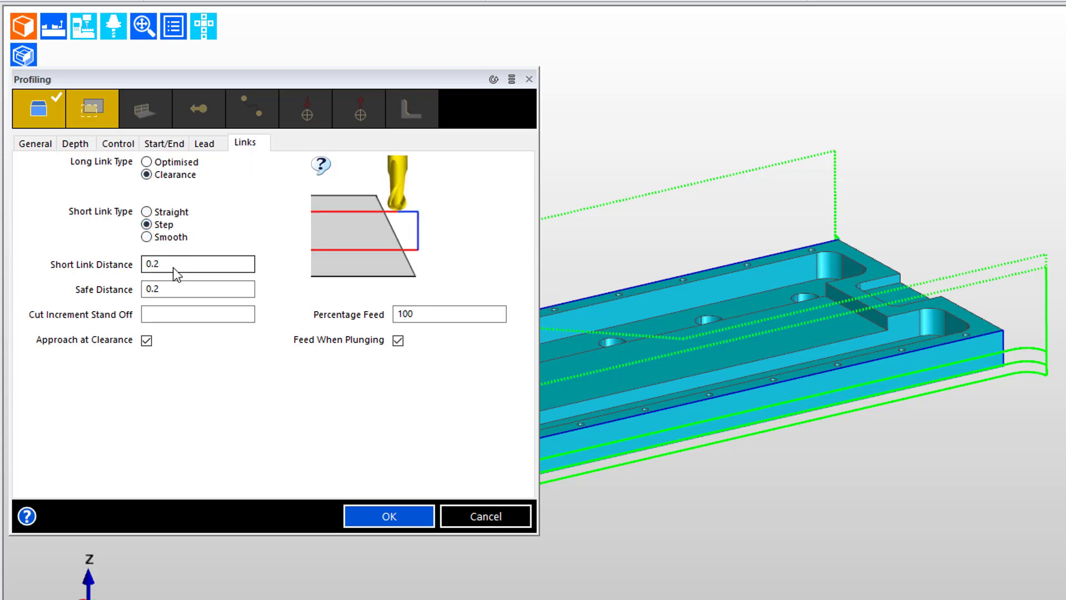
left_click(189, 264)
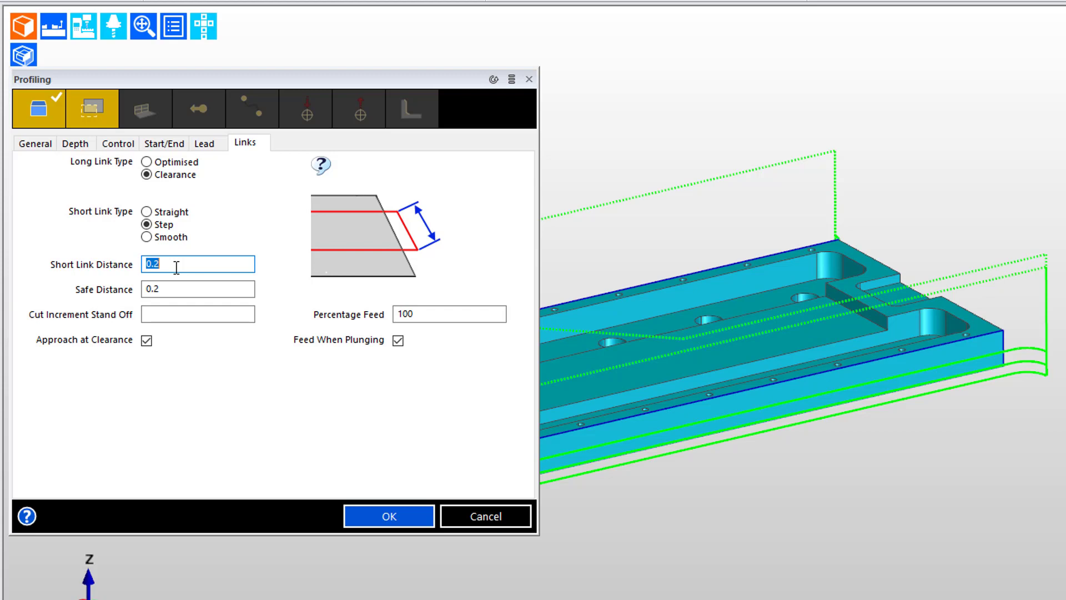
type("0.5")
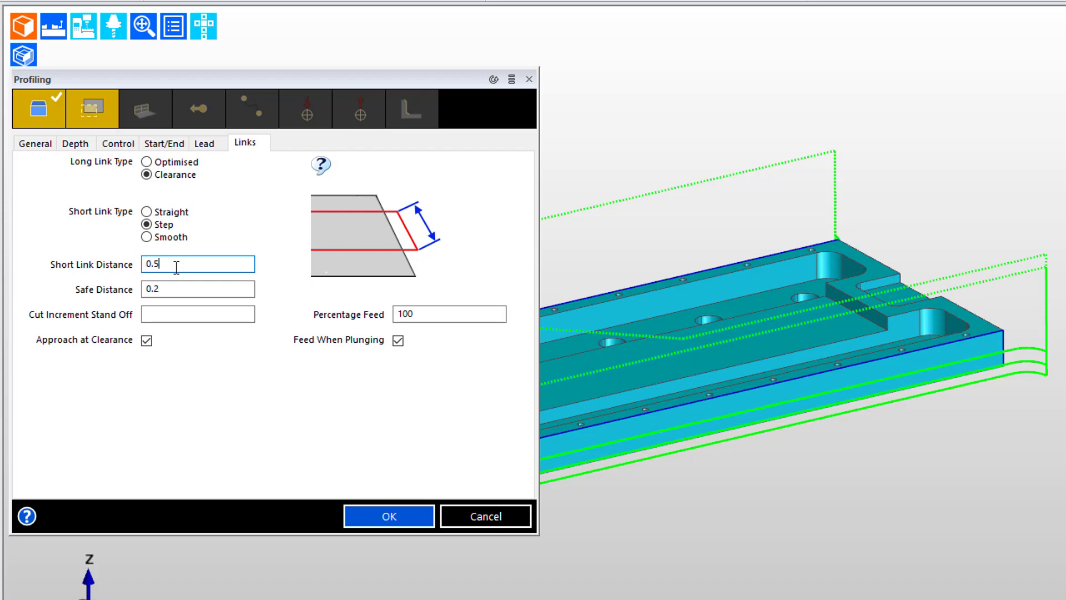
mouse_move(111, 251)
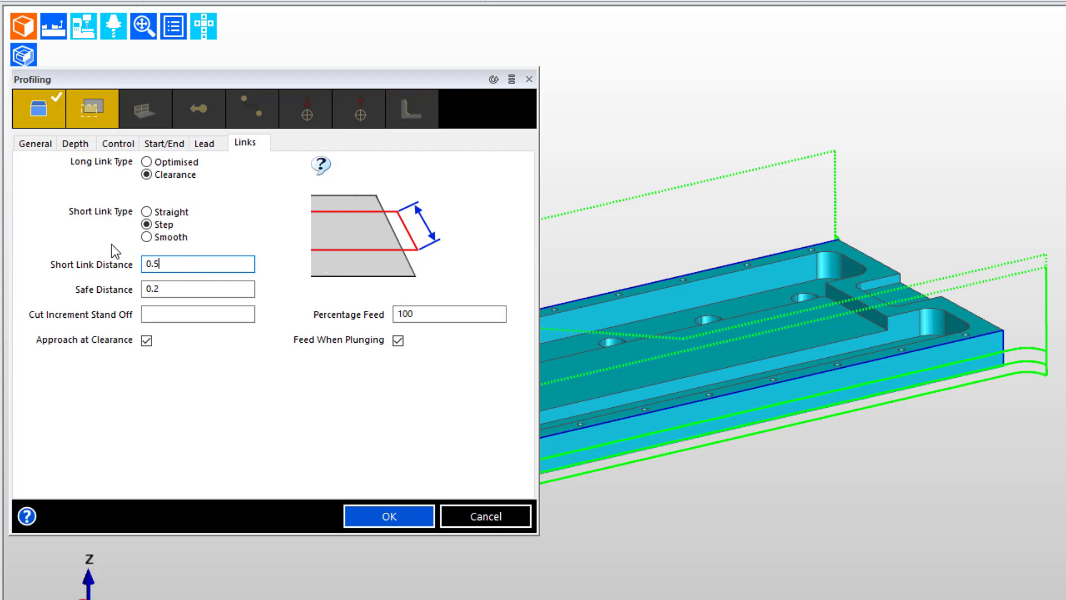
left_click(388, 516)
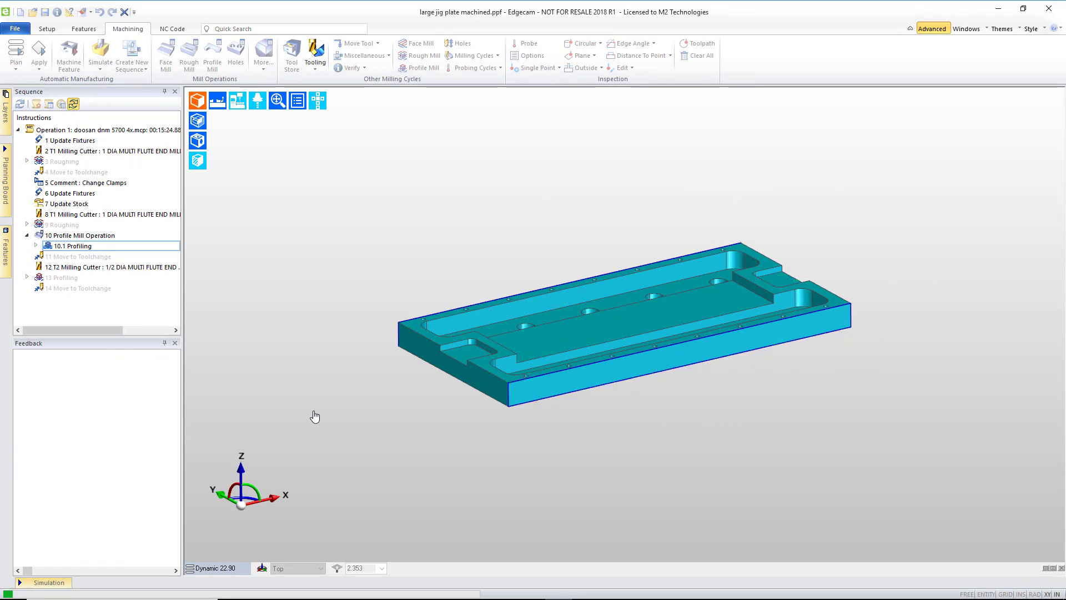
Simulate the 11 Profiling toolpath, stop it, and reopen the Profiling dialog.
left_click(79, 256)
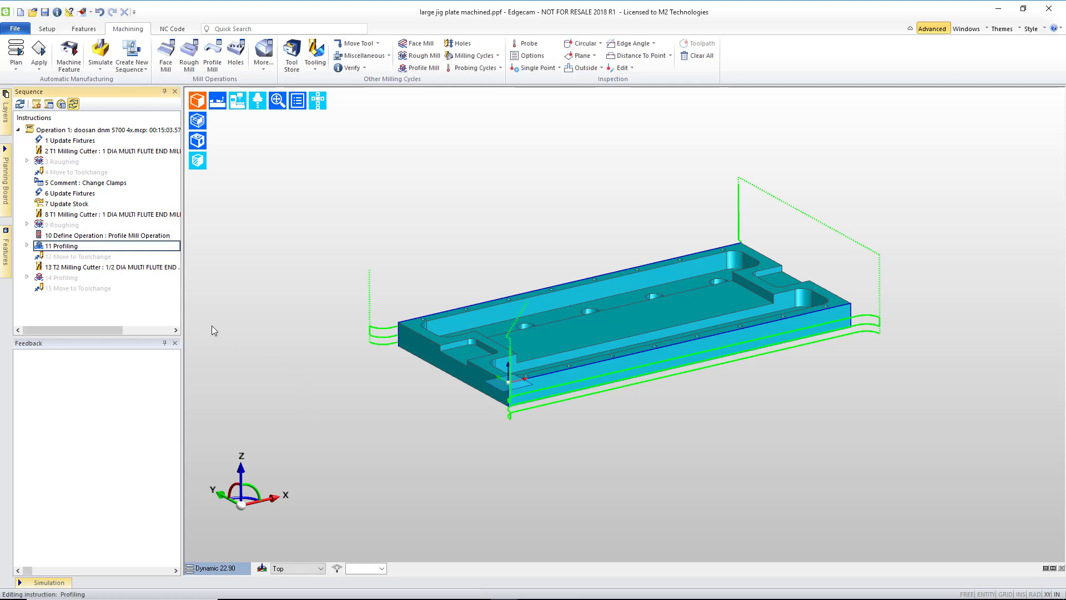
right_click(60, 246)
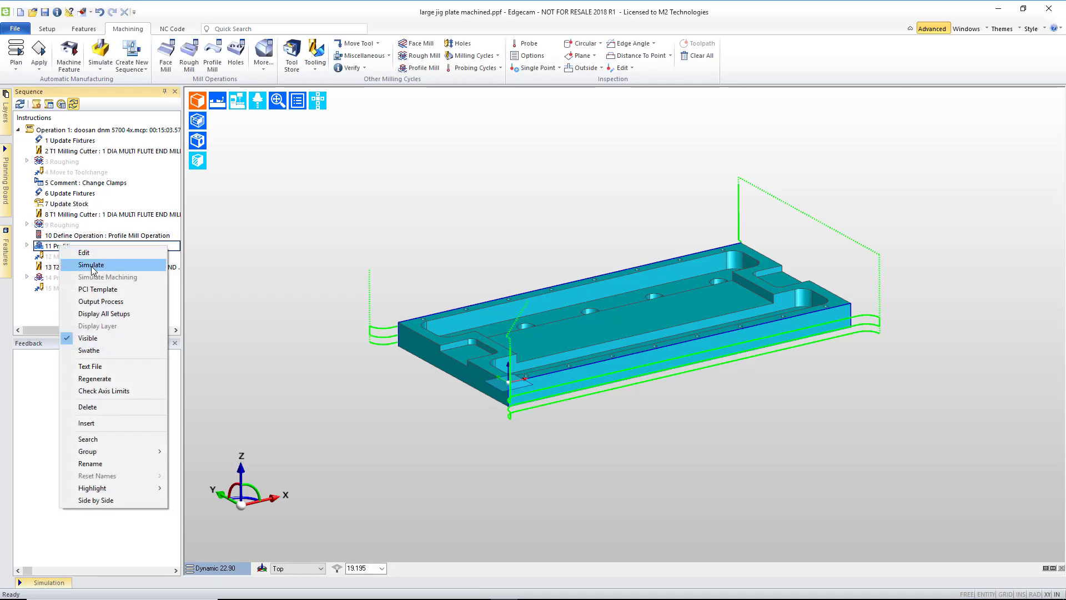
left_click(91, 265)
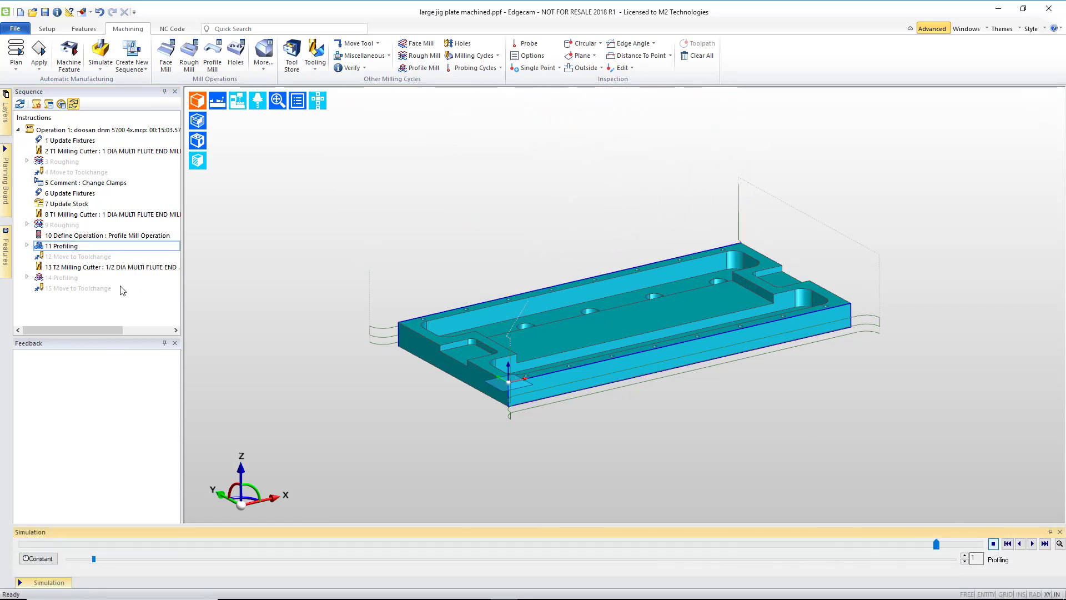
left_click(61, 246)
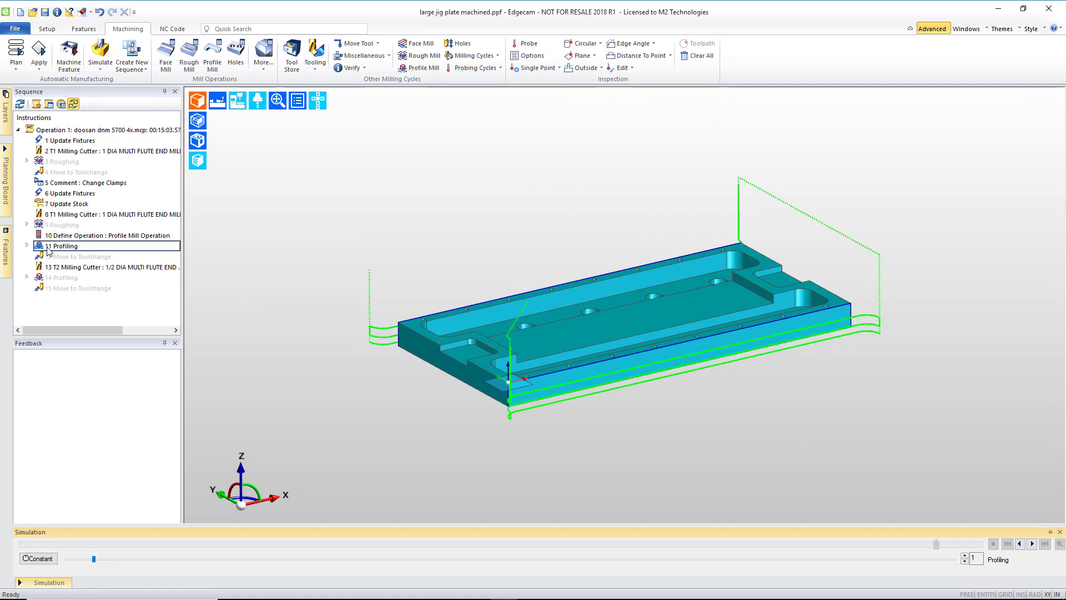
double_click(63, 246)
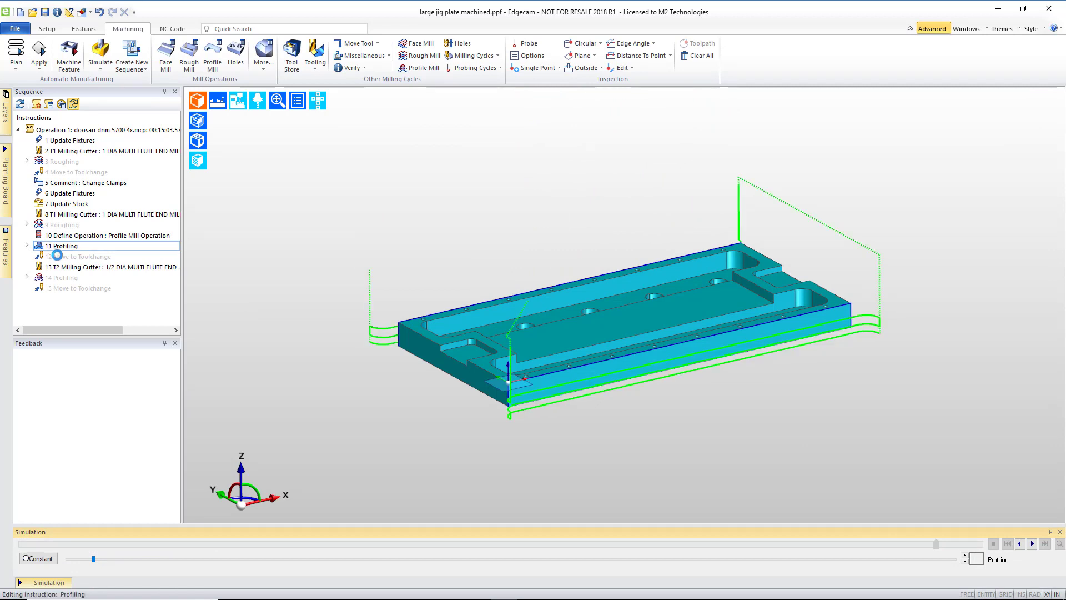
double_click(63, 246)
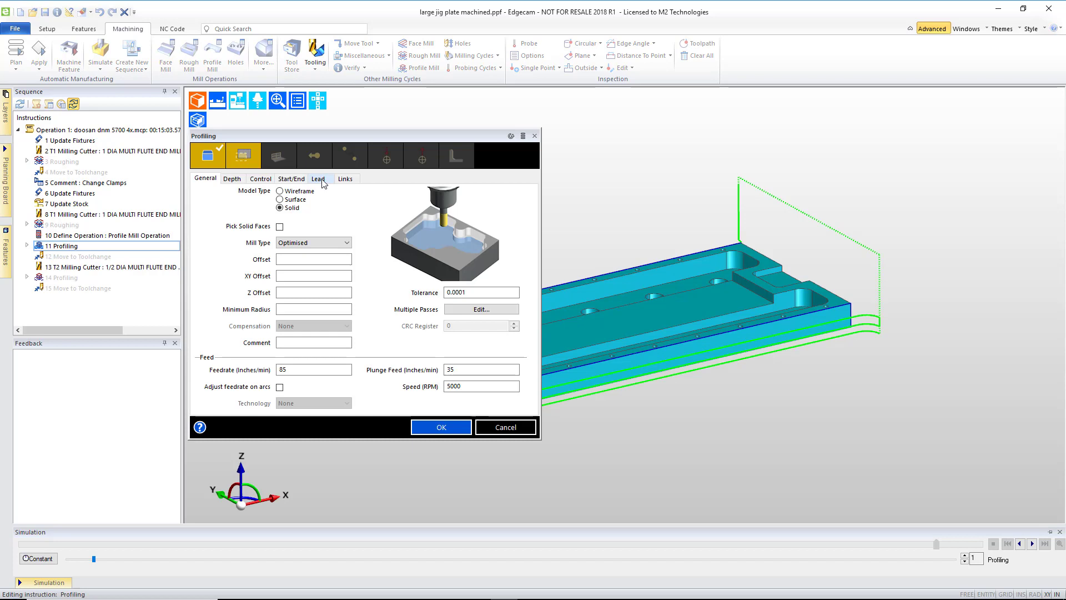
Set a 0.625 lead-in on long links only, untick Feed When Plunging, and confirm.
left_click(317, 178)
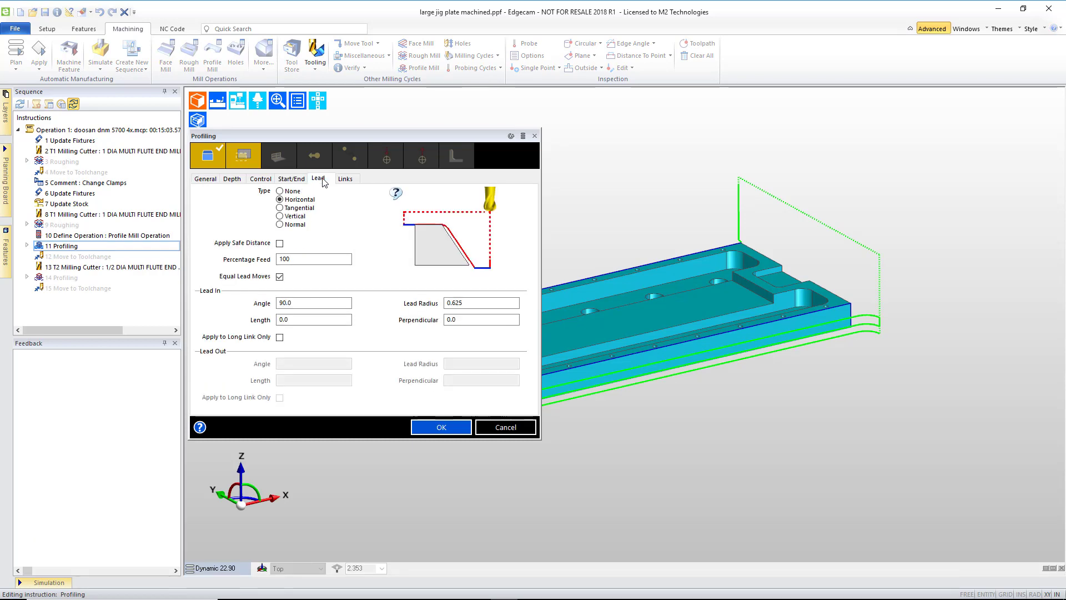
left_click(481, 302)
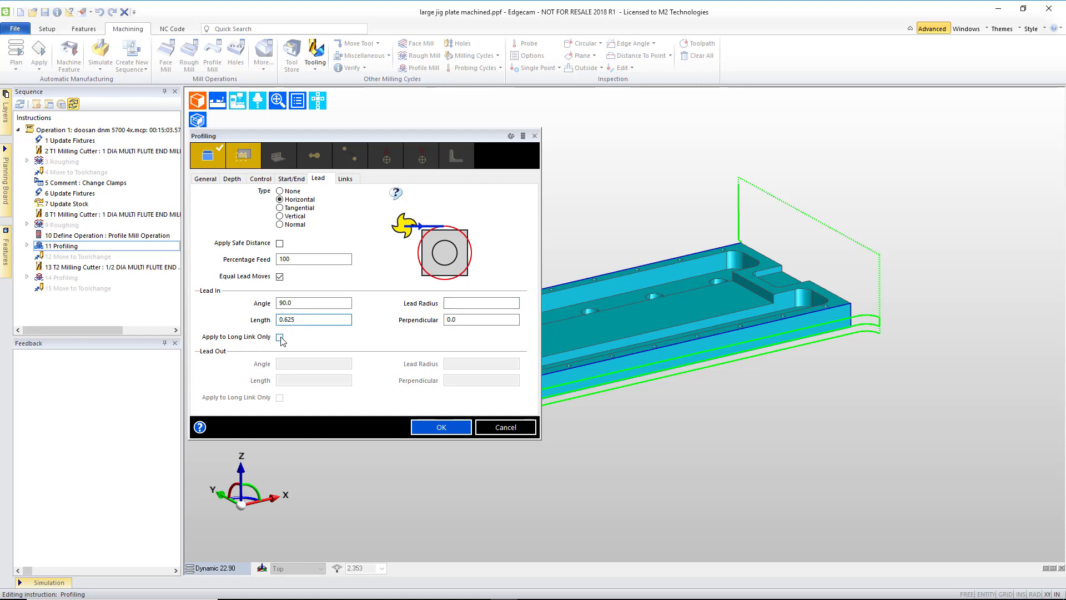
left_click(280, 337)
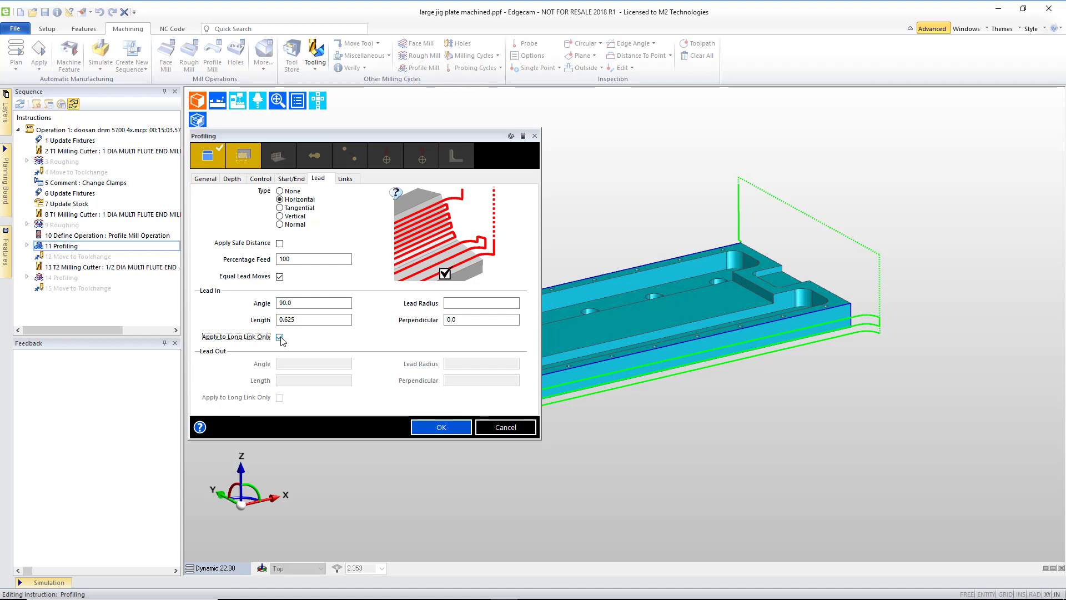
left_click(279, 337)
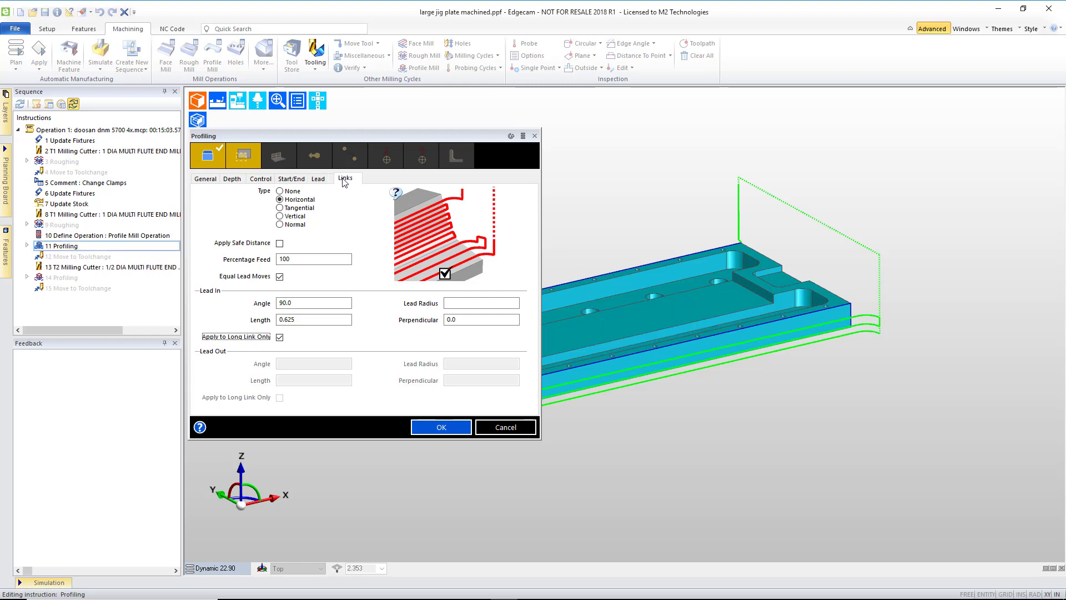
left_click(346, 178)
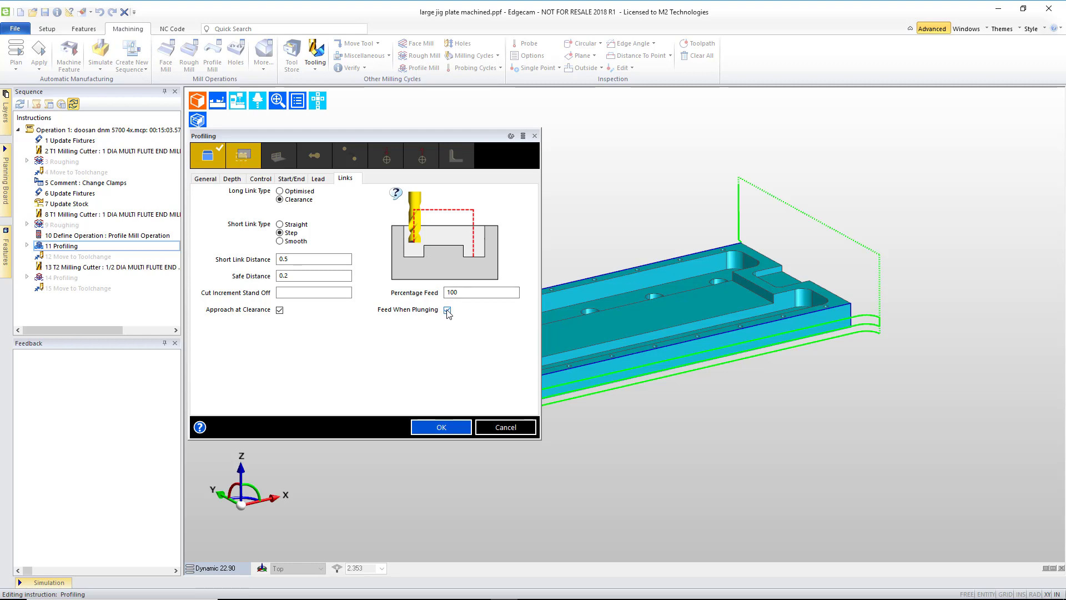
left_click(448, 310)
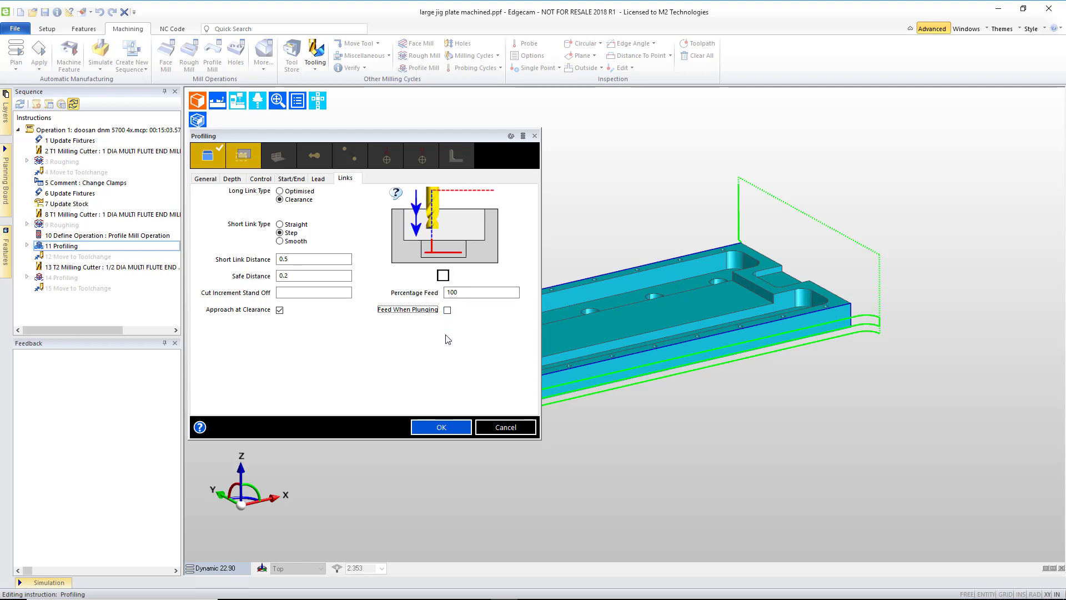
left_click(441, 427)
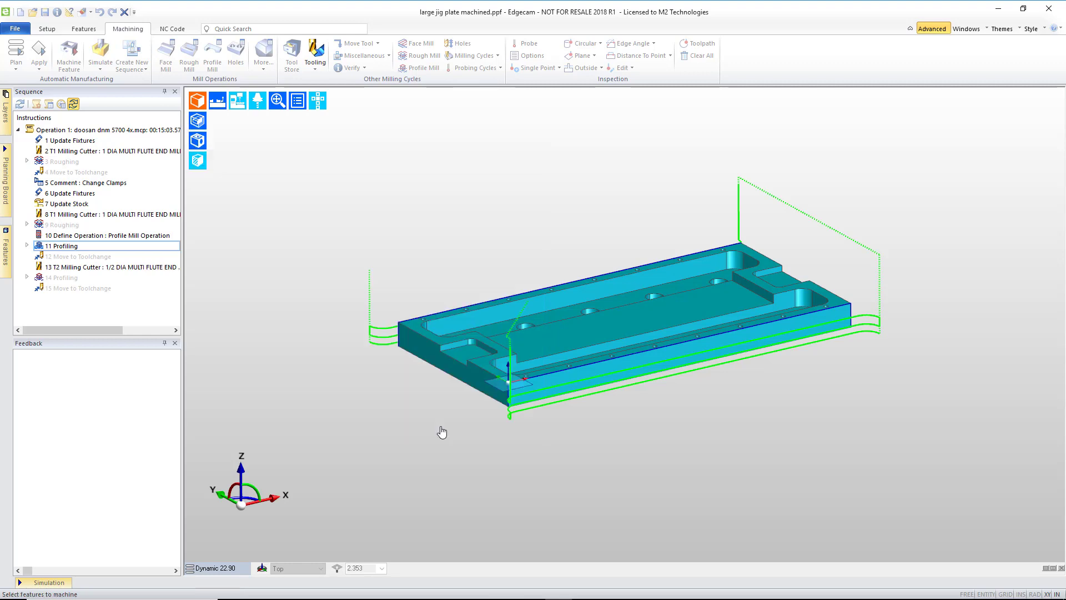
mouse_move(329, 422)
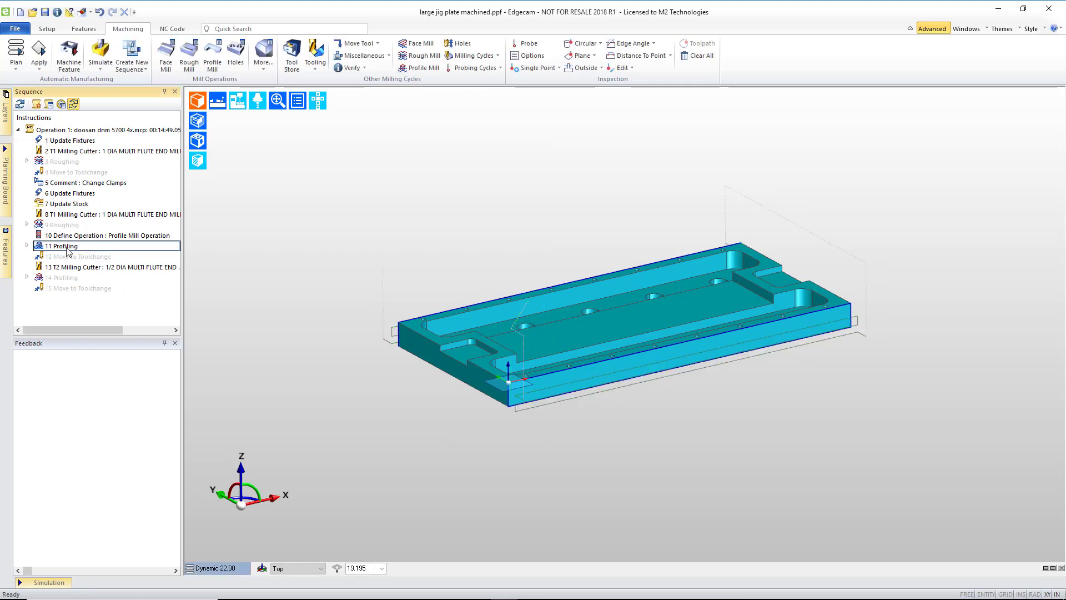
Simulate the updated 11 Profiling toolpath from its right-click menu.
right_click(61, 245)
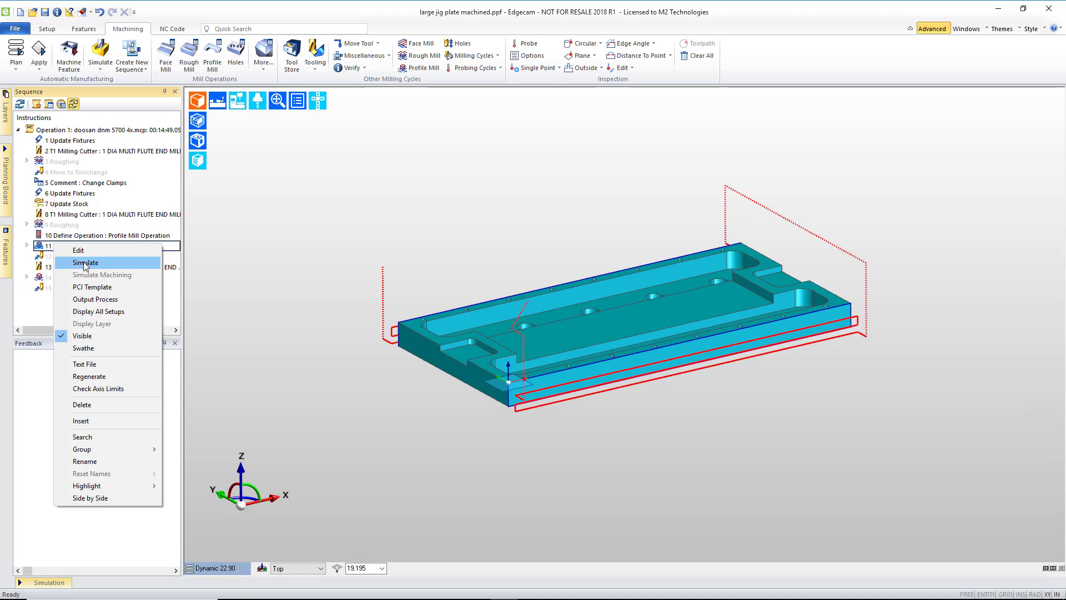
left_click(86, 262)
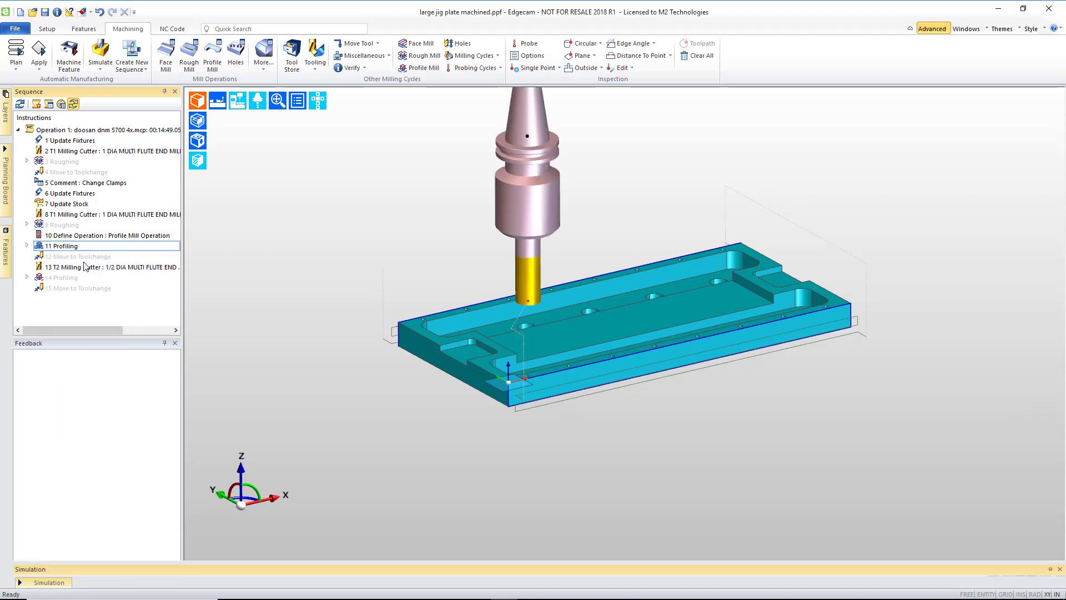